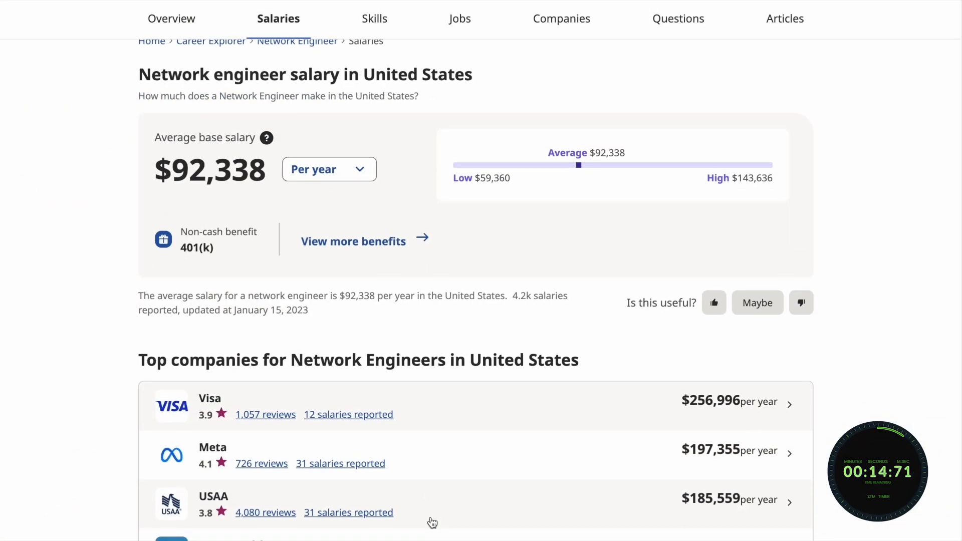
pyautogui.scroll(-3)
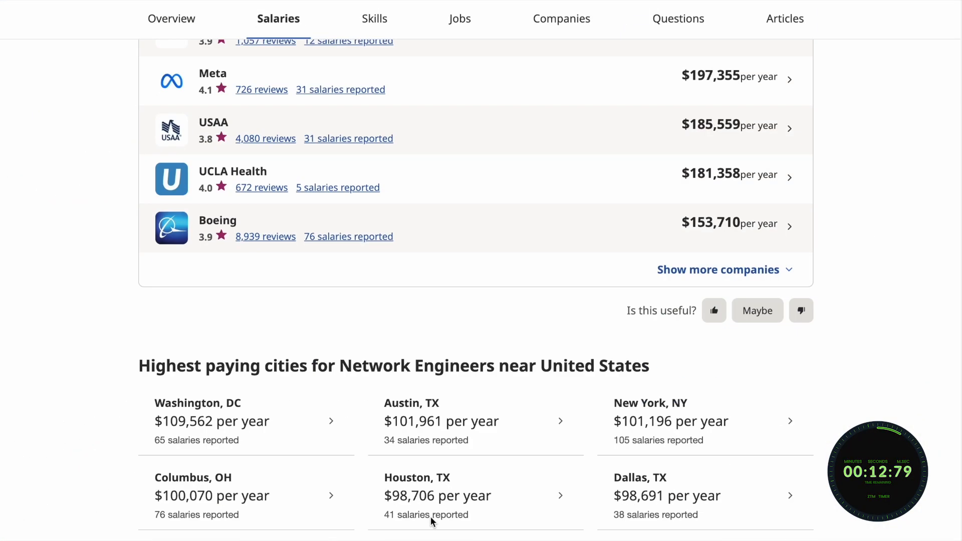
pyautogui.scroll(-3)
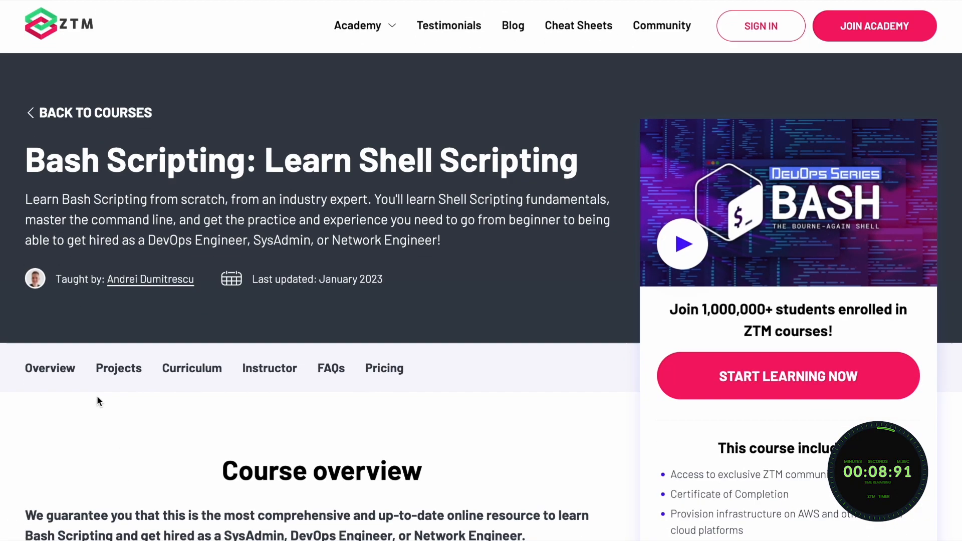
pyautogui.scroll(-3)
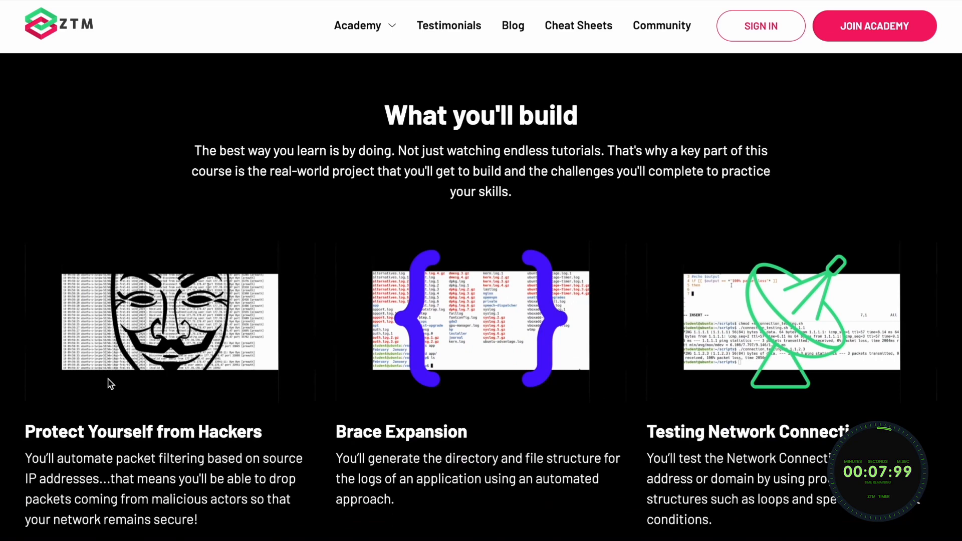
pyautogui.scroll(-3)
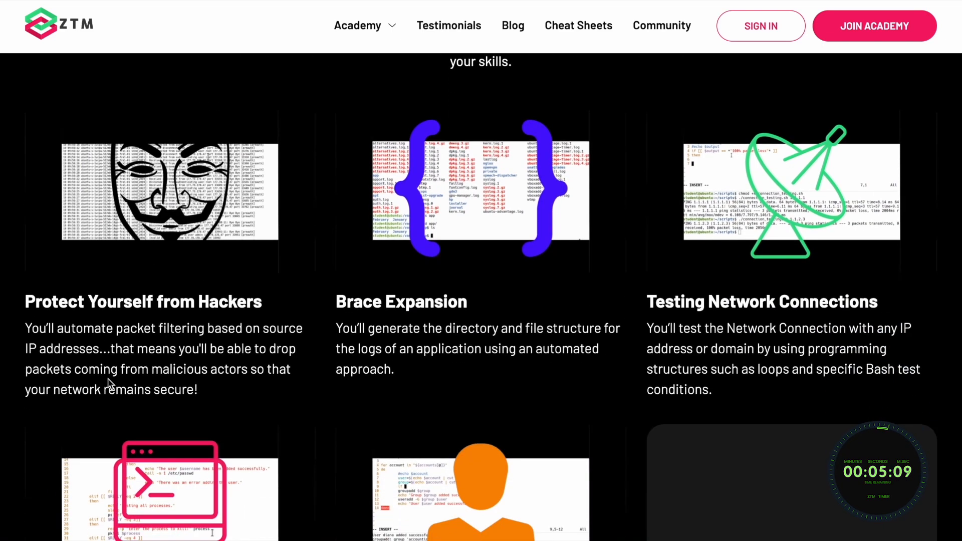
pyautogui.scroll(-3)
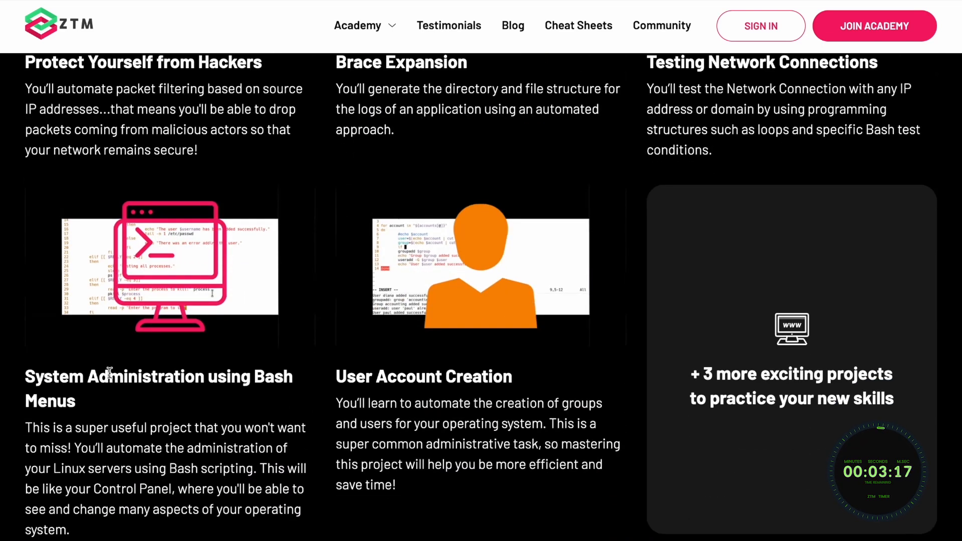